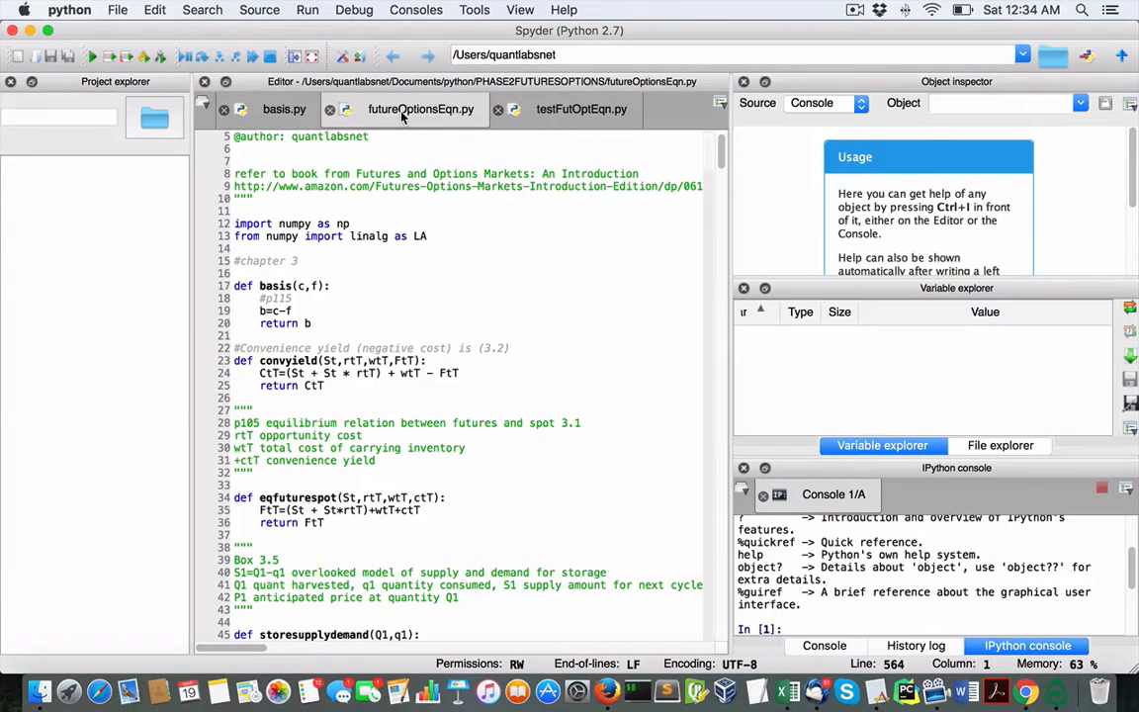
mouse_move(315, 324)
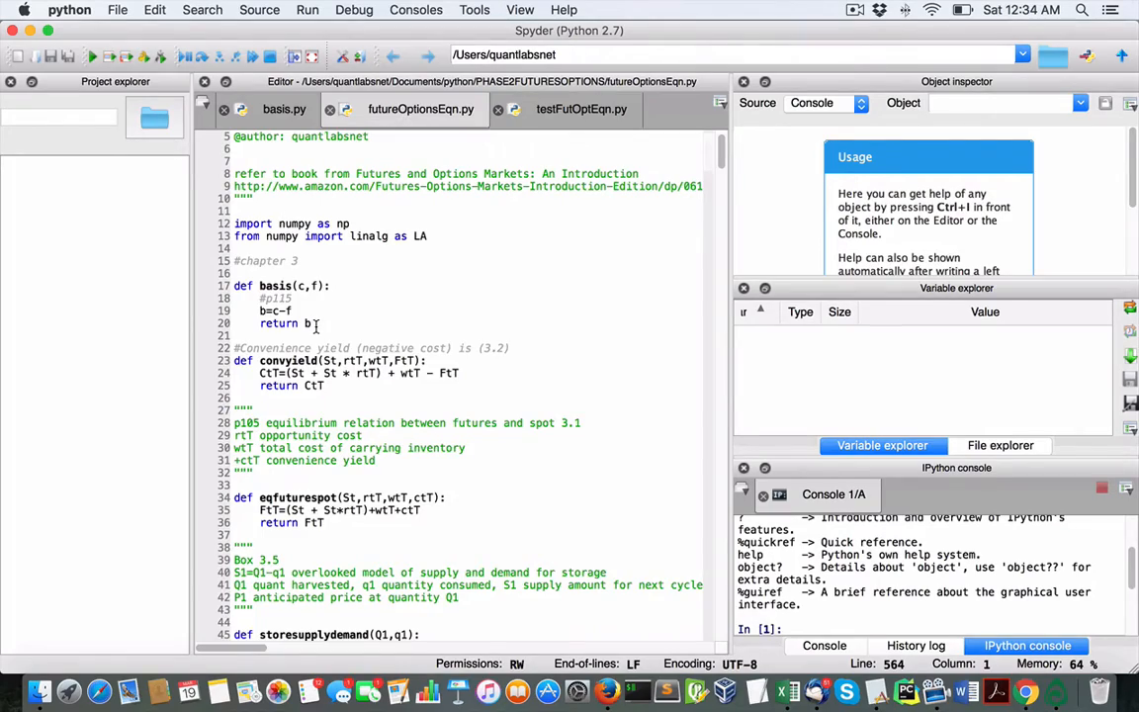
scroll("down", 3)
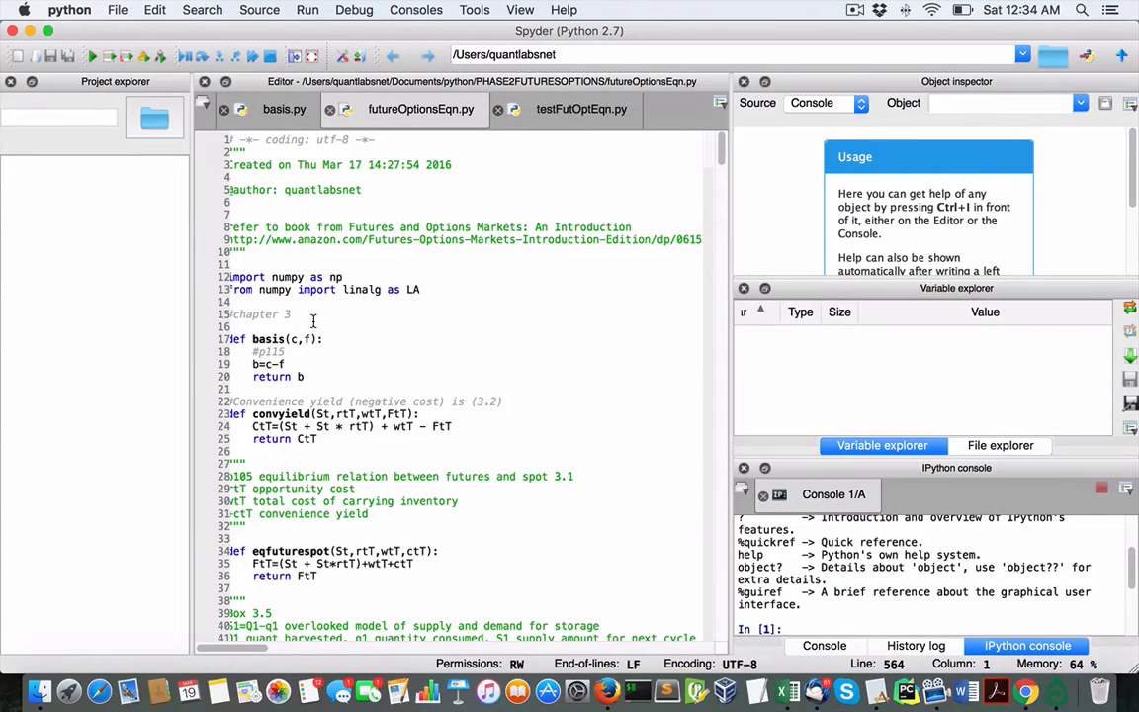
mouse_move(538, 336)
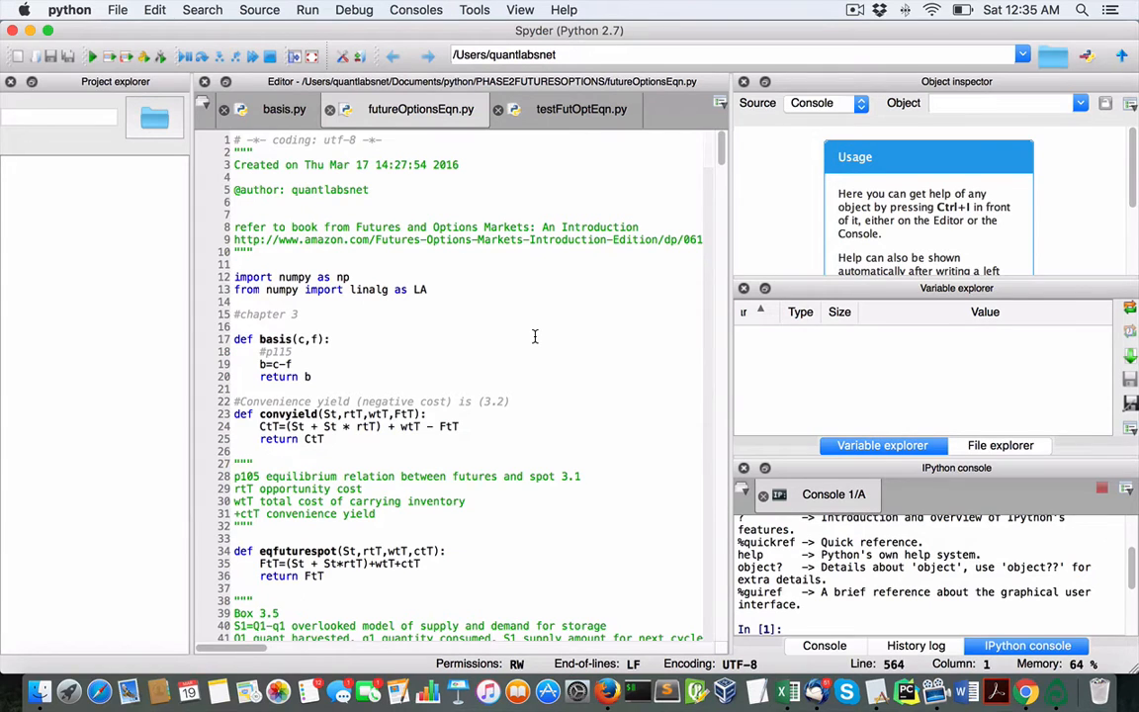
scroll("down", 3)
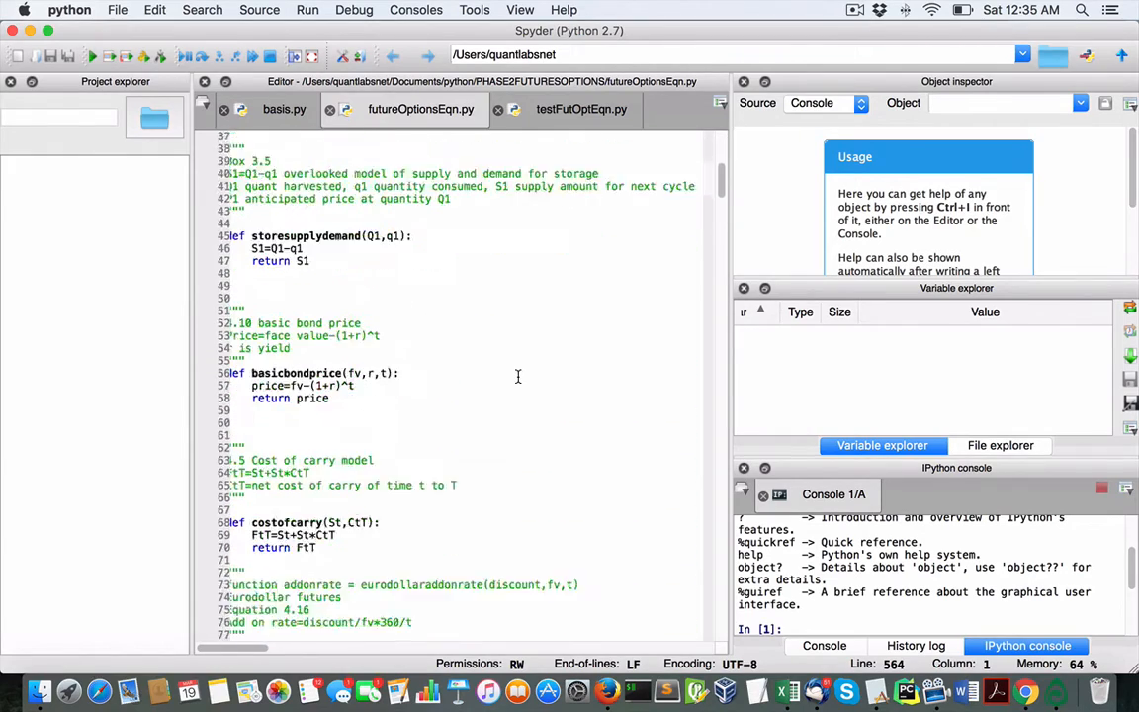
scroll("down", 3)
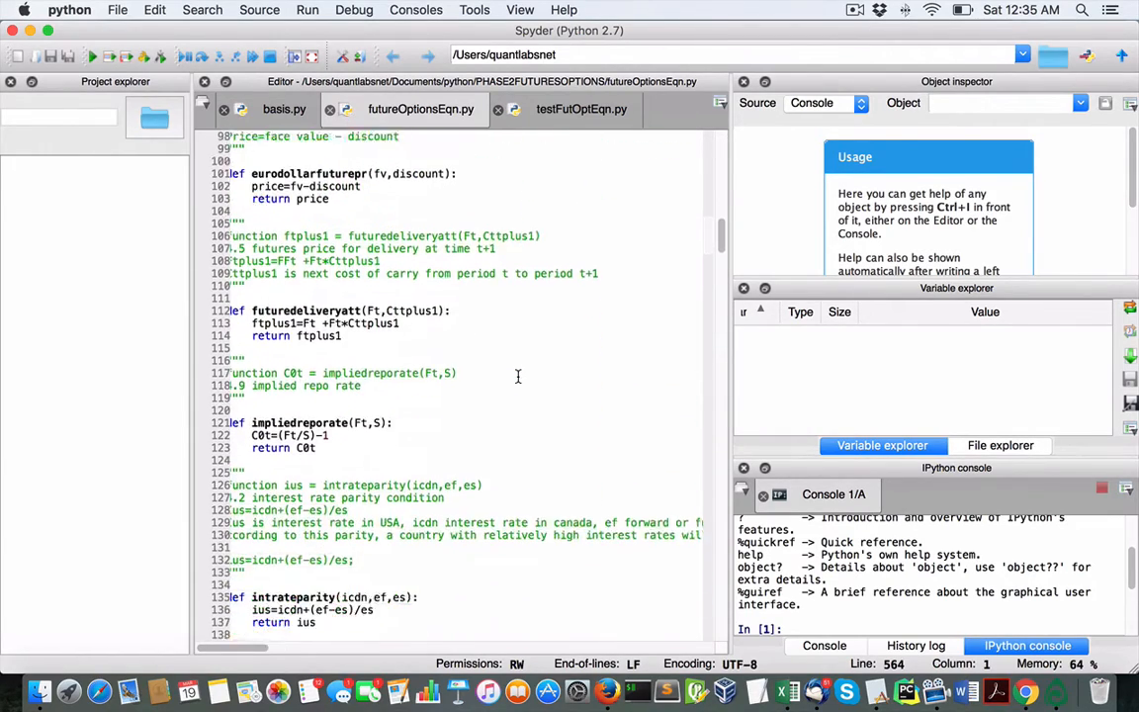
scroll("down", 3)
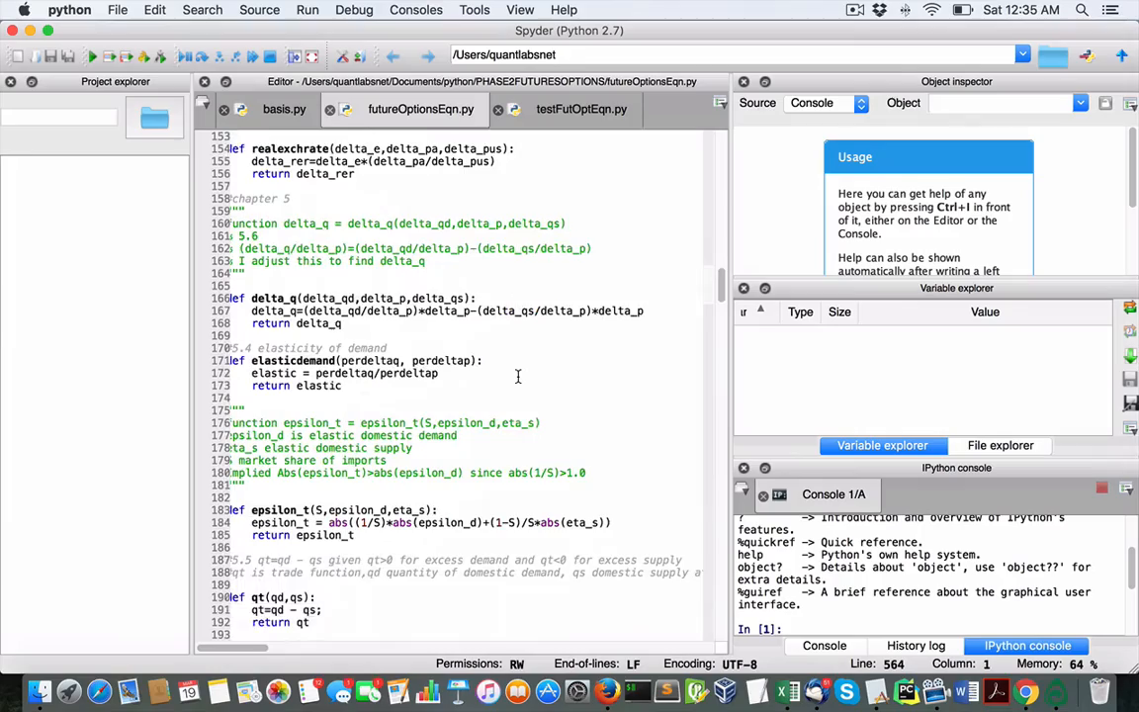
scroll("down", 3)
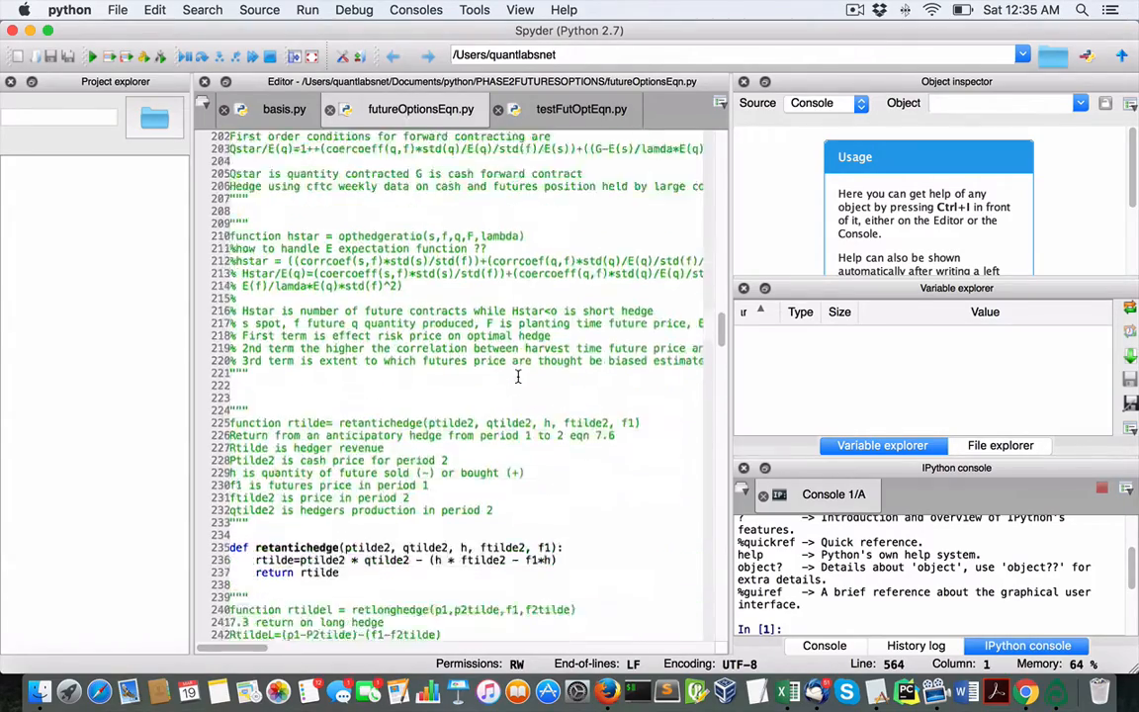
scroll("down", 3)
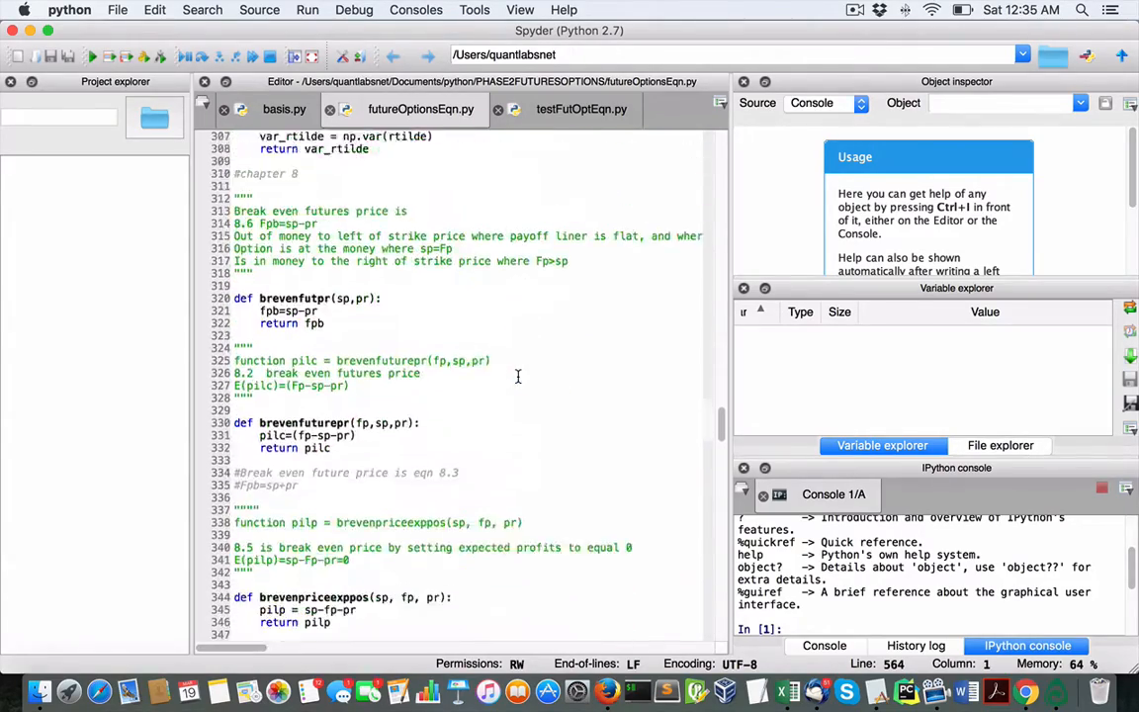
scroll("down", 3)
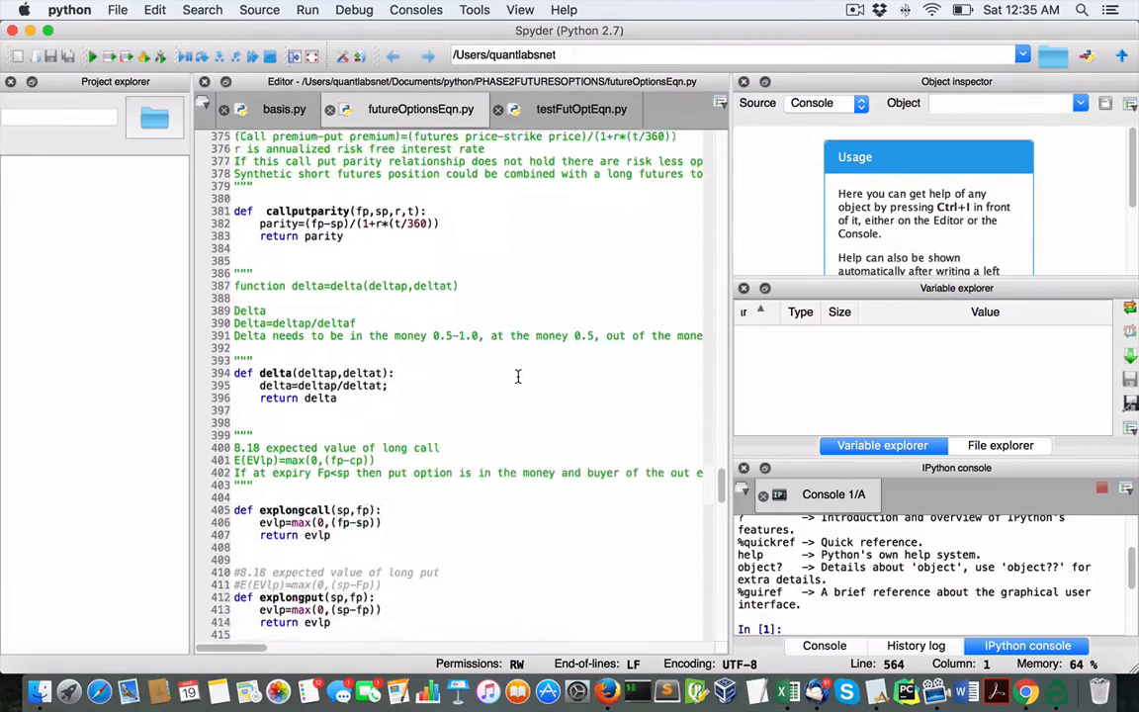
scroll("down", 3)
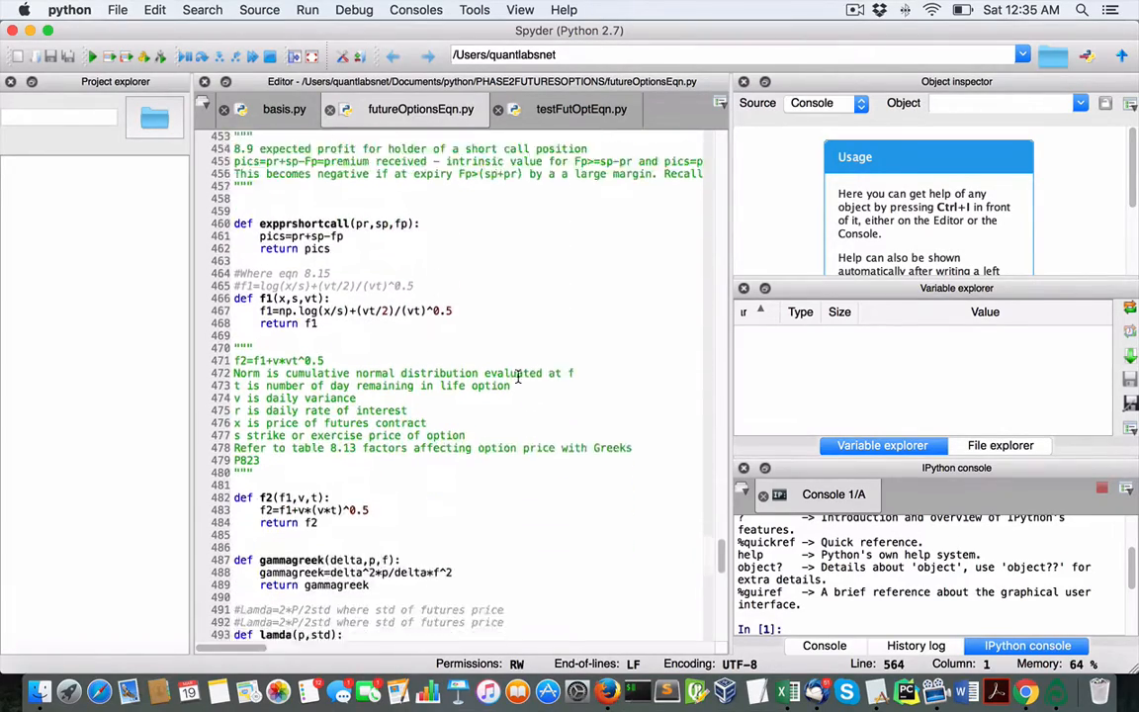
scroll("down", 3)
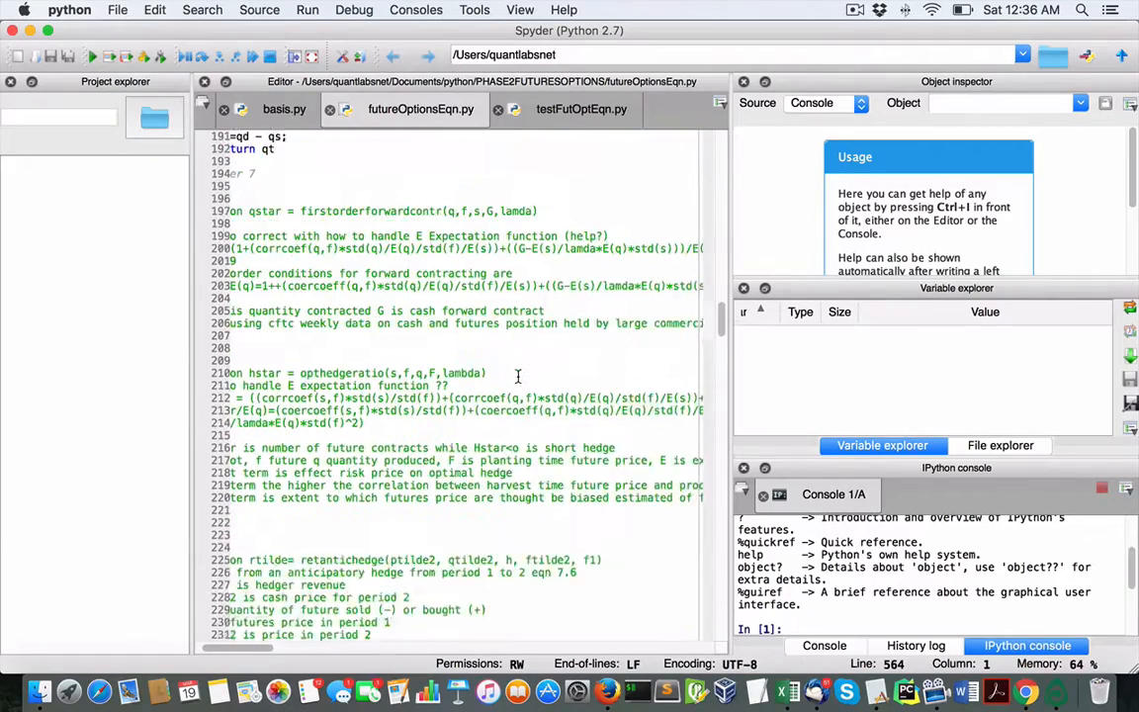
scroll("up", 3)
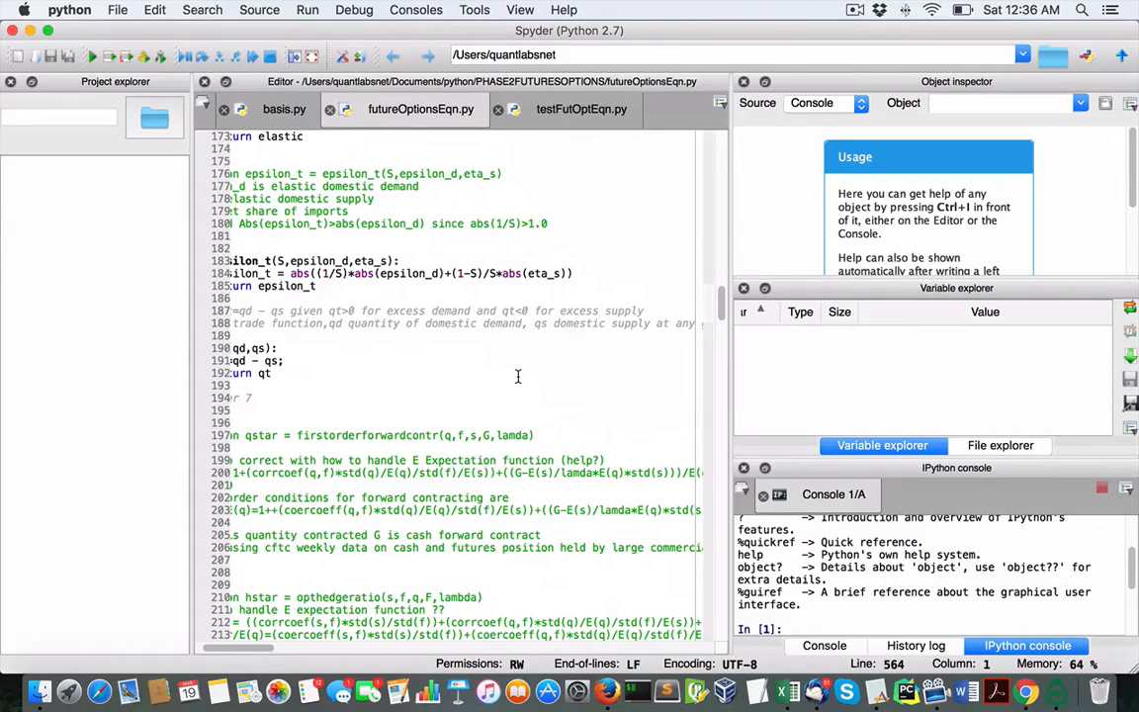
mouse_move(656, 625)
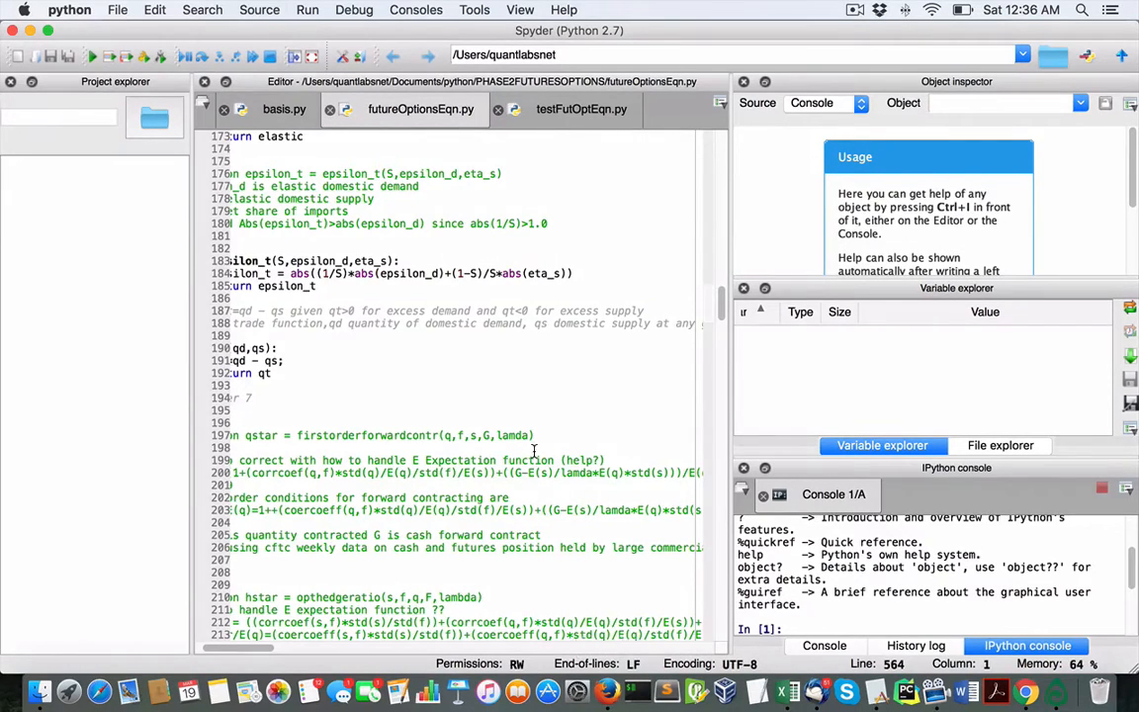
scroll("down", 3)
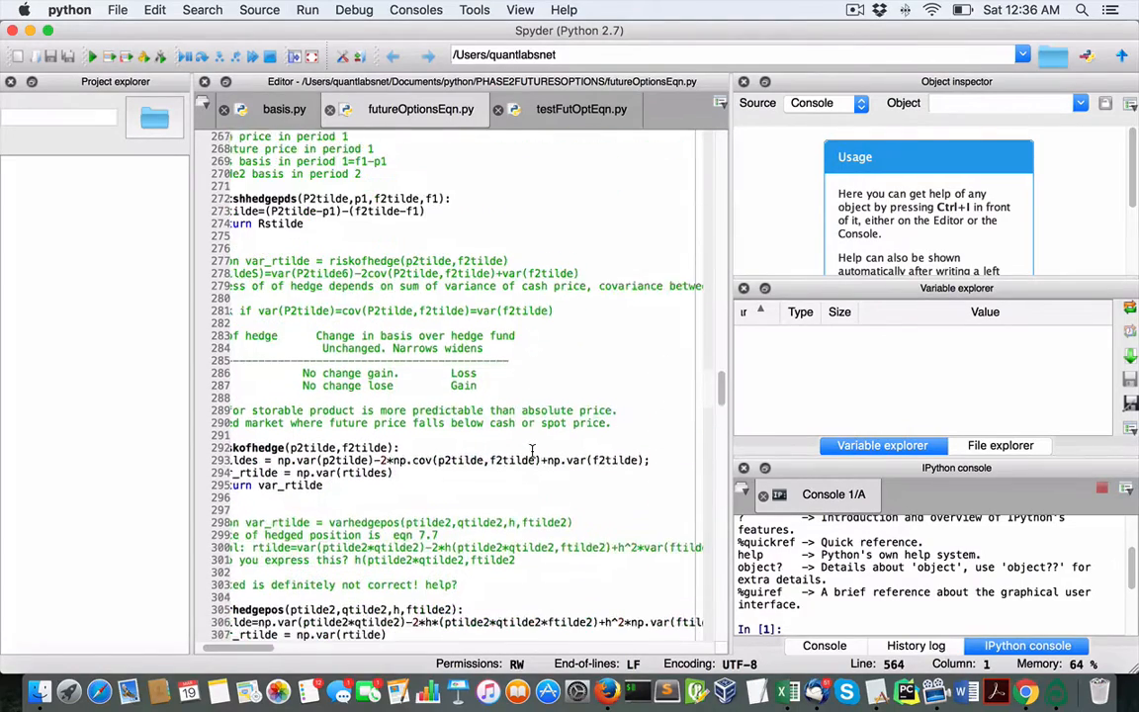
scroll("down", 3)
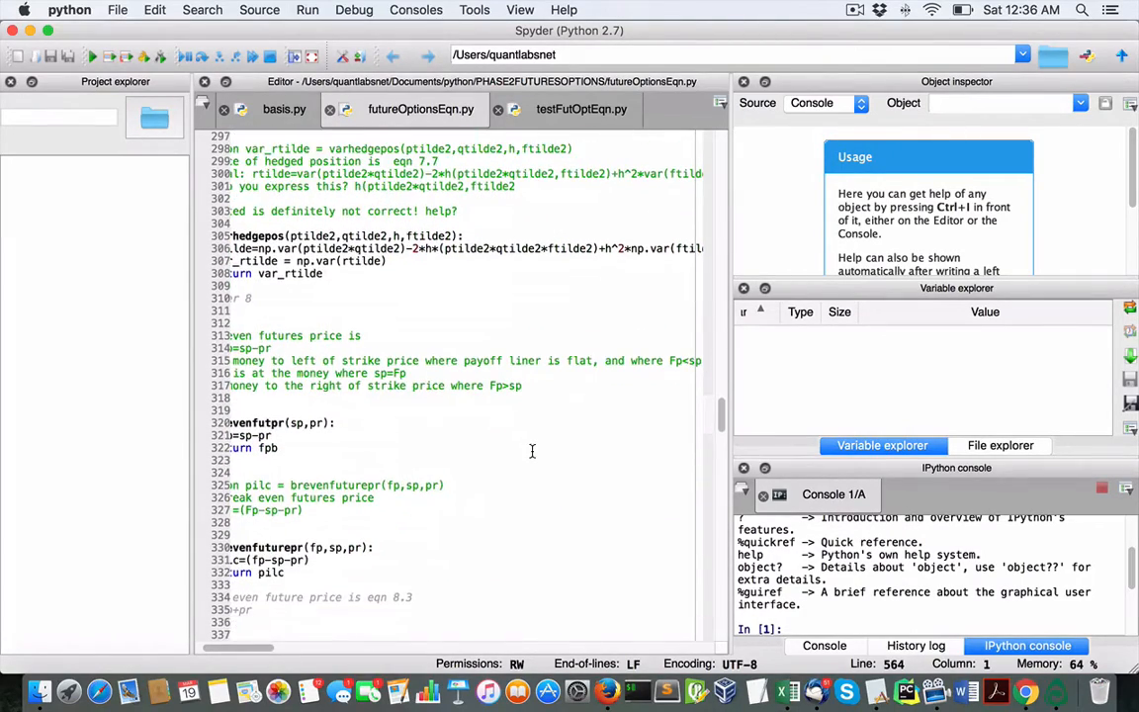
scroll("down", 3)
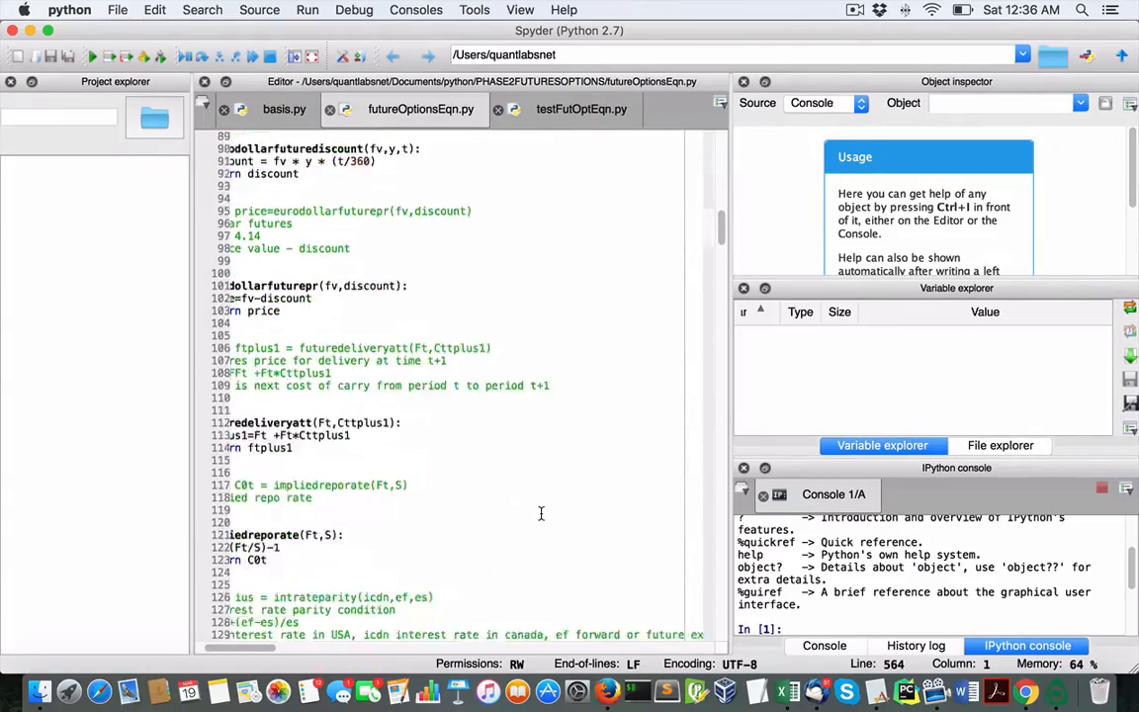
scroll("down", 3)
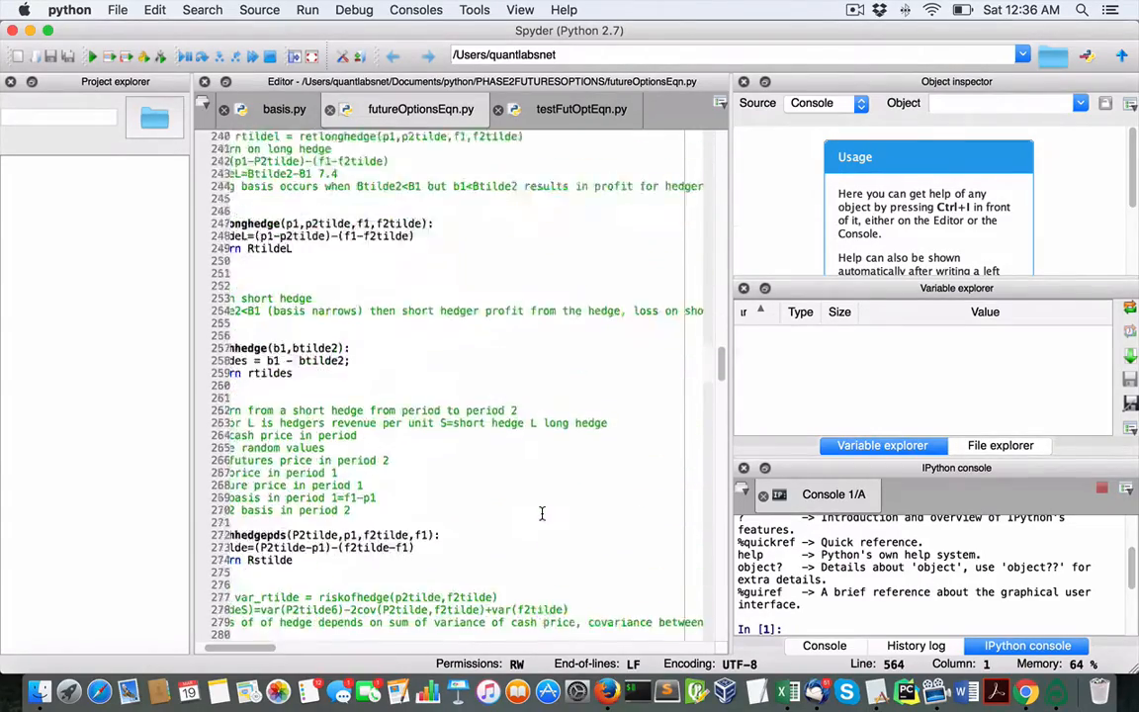
scroll("down", 3)
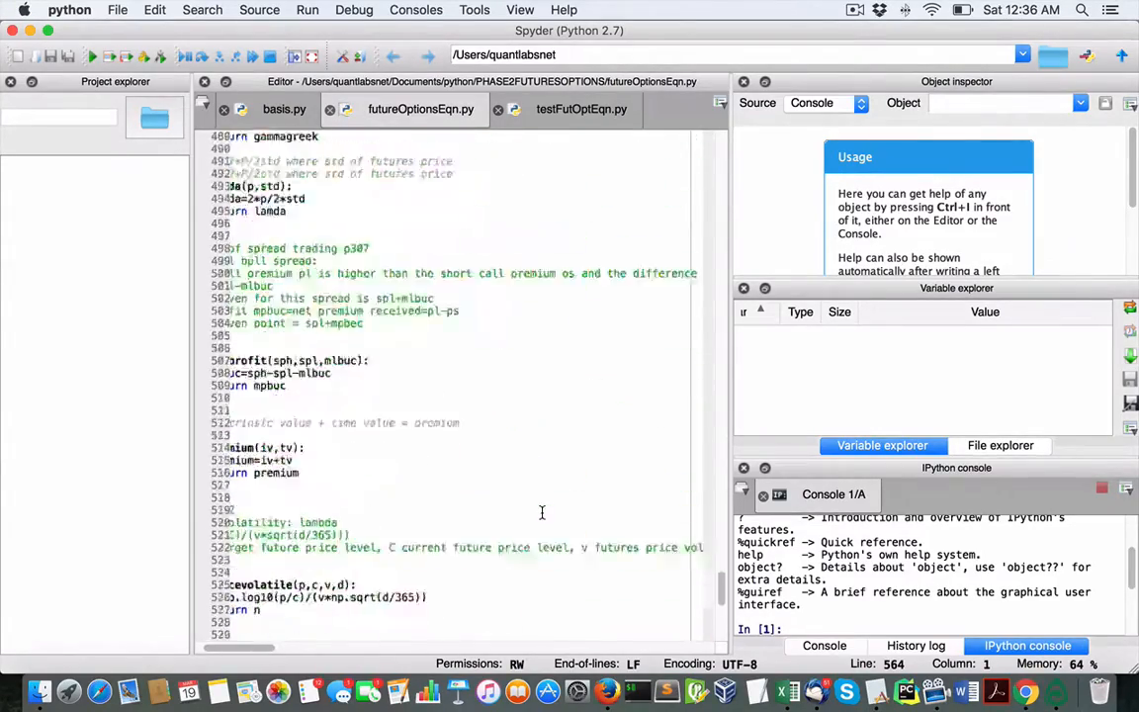
scroll("down", 3)
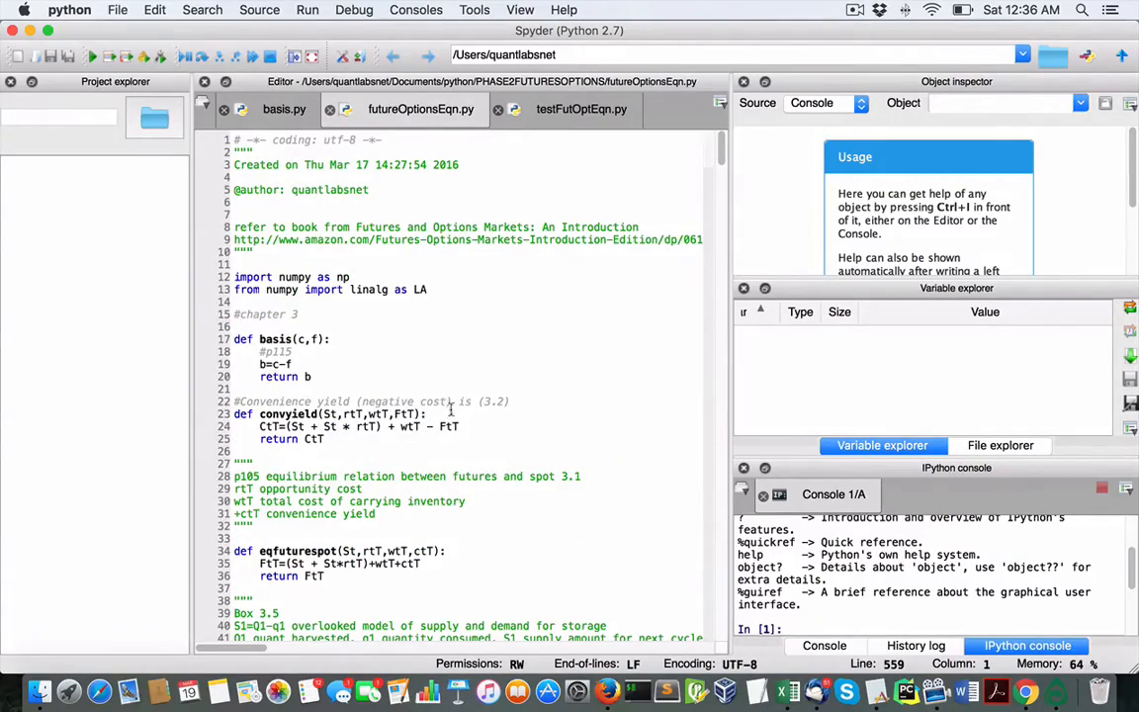
scroll("down", 3)
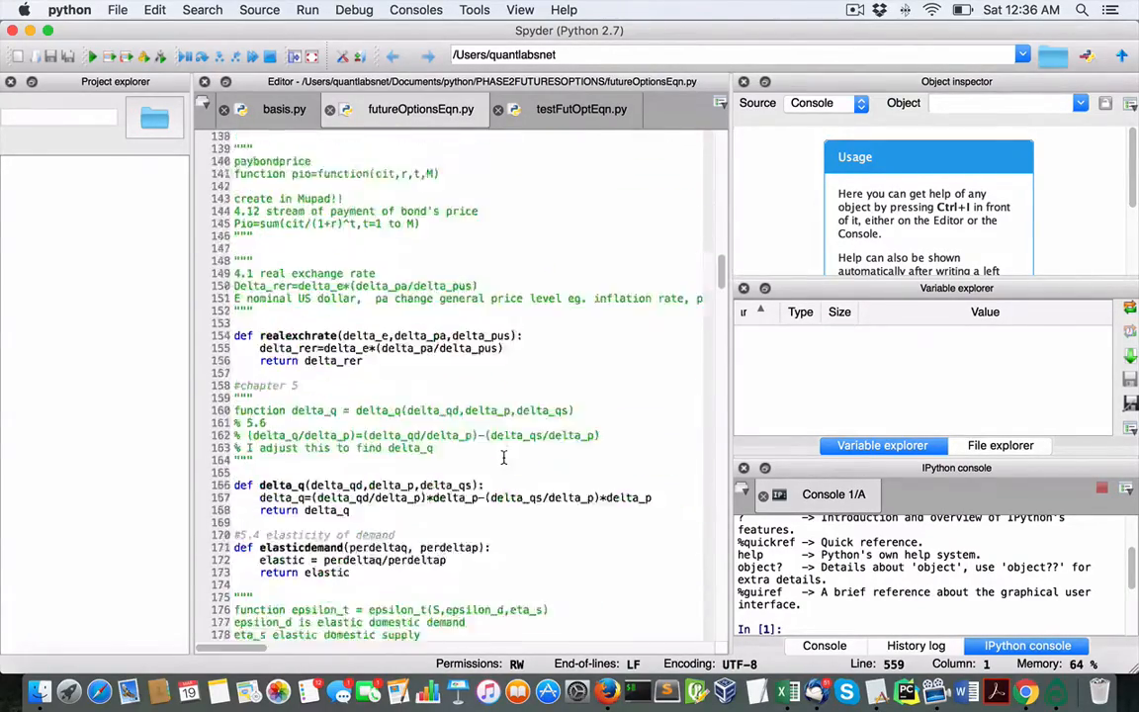